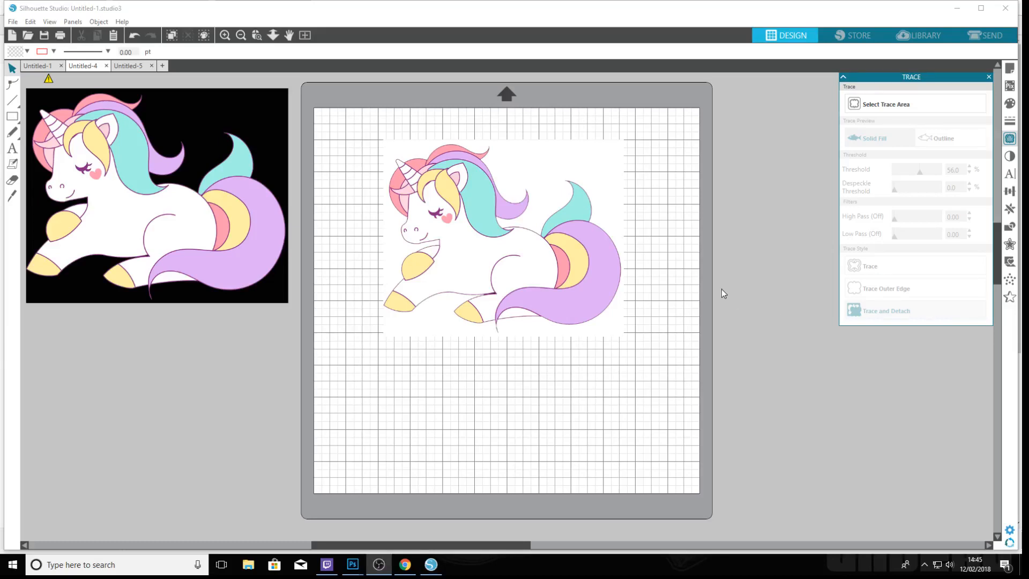
pyautogui.moveTo(341, 173)
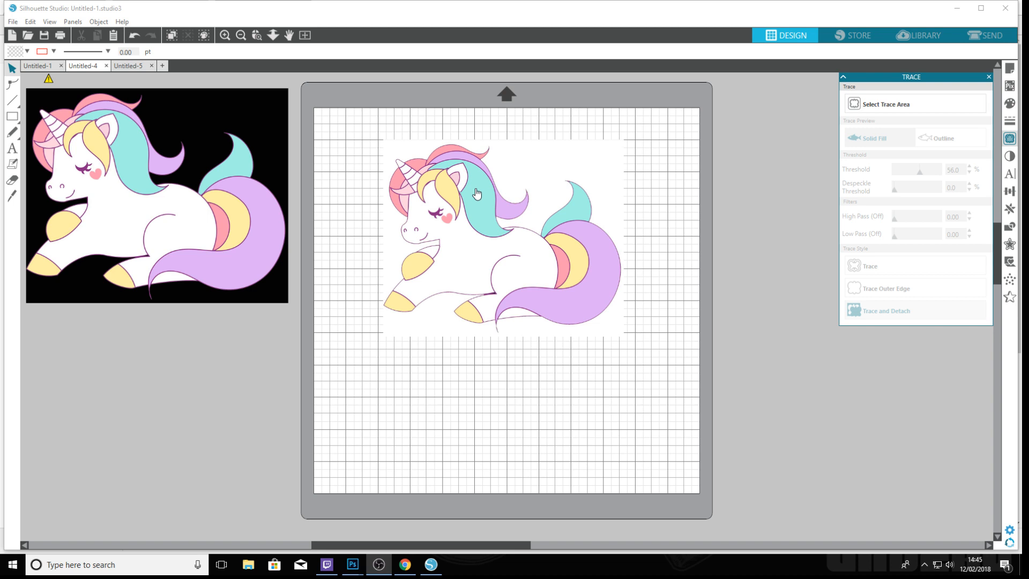
pyautogui.moveTo(461, 227)
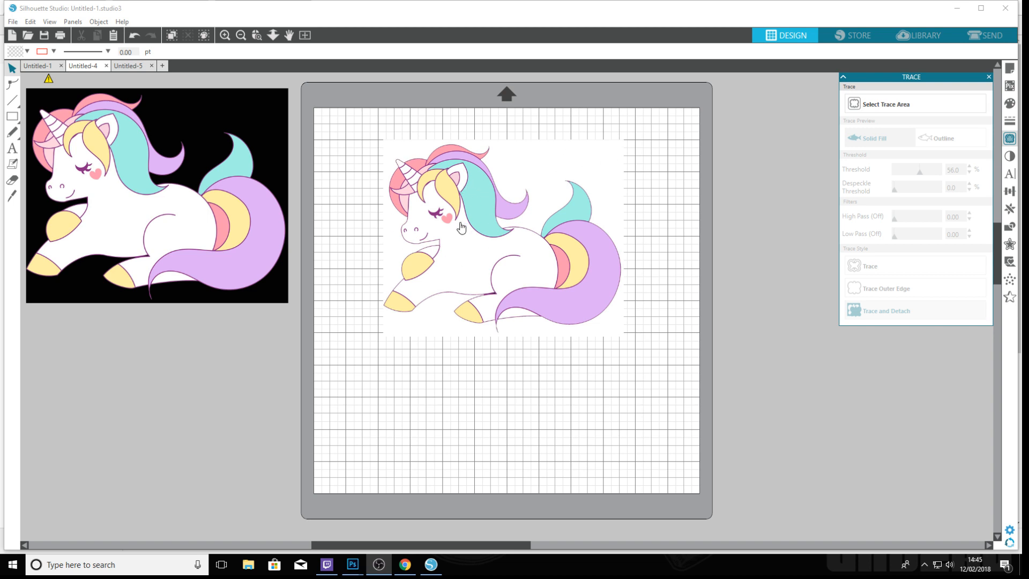
pyautogui.moveTo(478, 199)
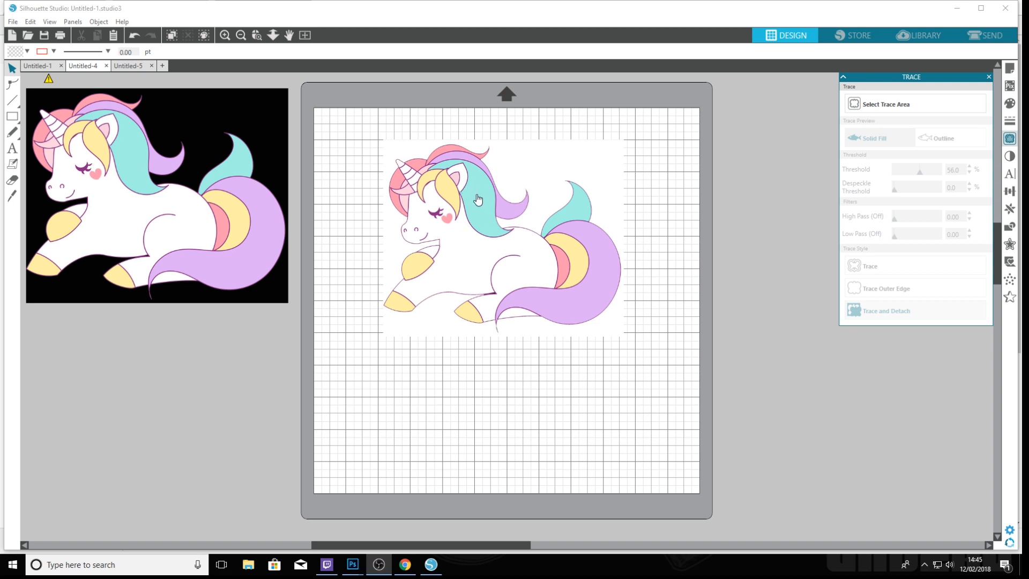
pyautogui.moveTo(169, 130)
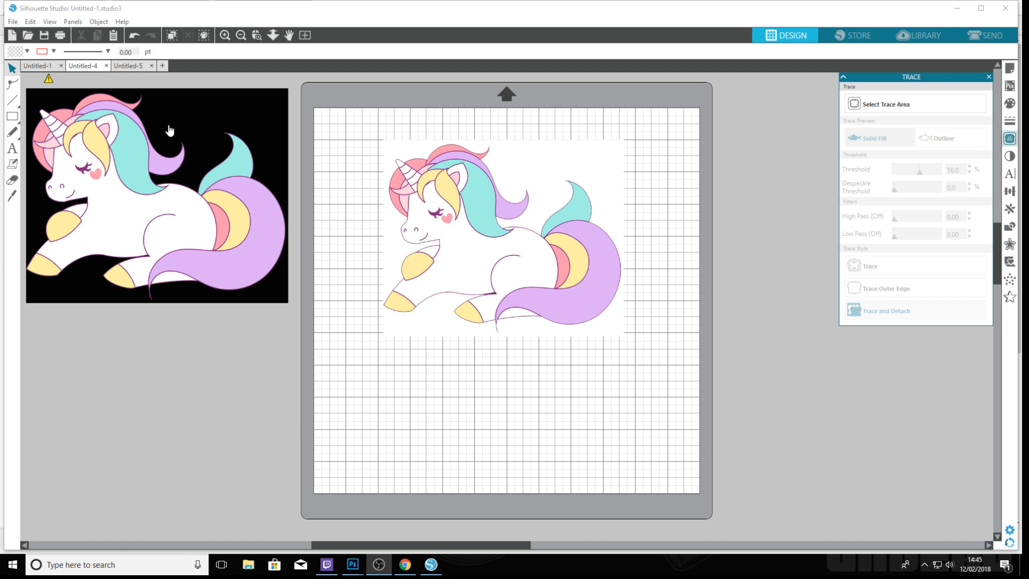
# - Select the white-background unicorn image on the cutting mat
pyautogui.click(485, 236)
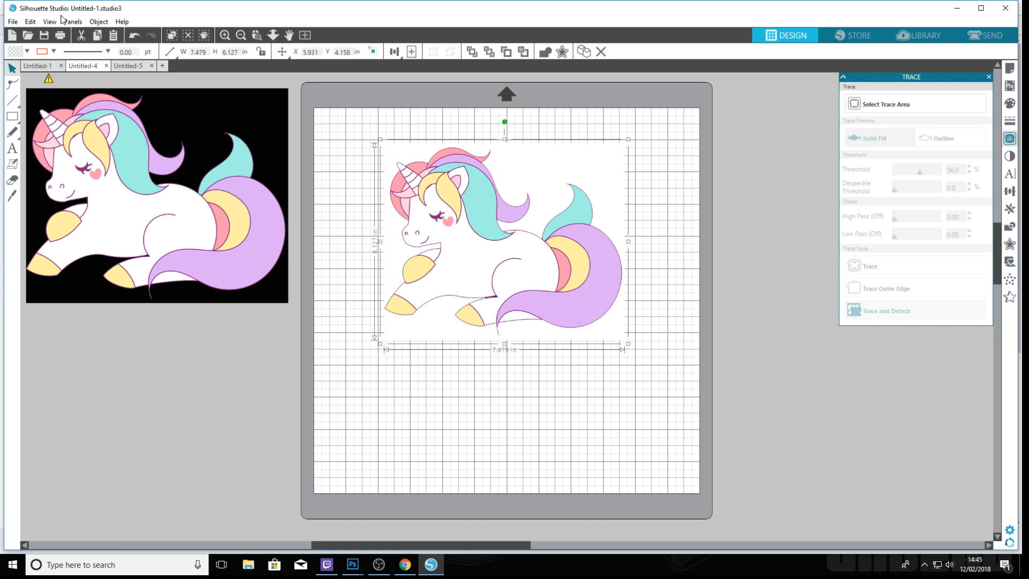
pyautogui.moveTo(631, 238)
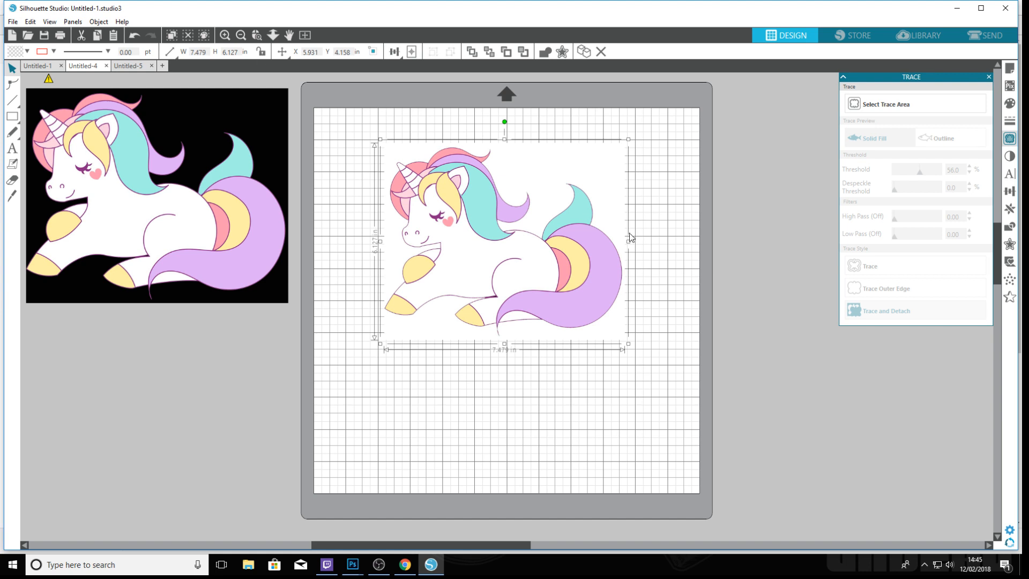
pyautogui.moveTo(454, 267)
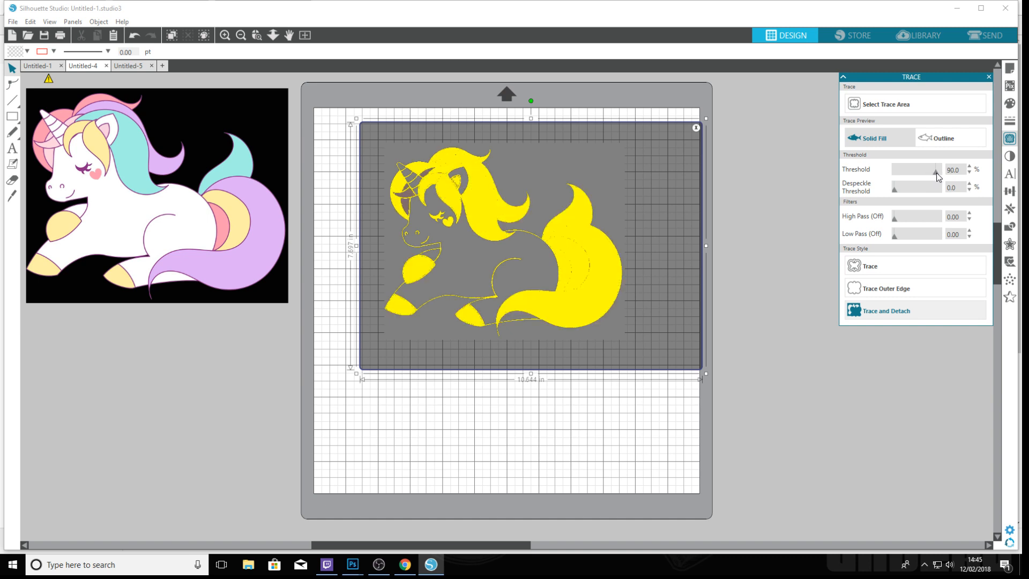
# - Adjust the trace threshold to 94% for the white-background unicorn
pyautogui.click(969, 168)
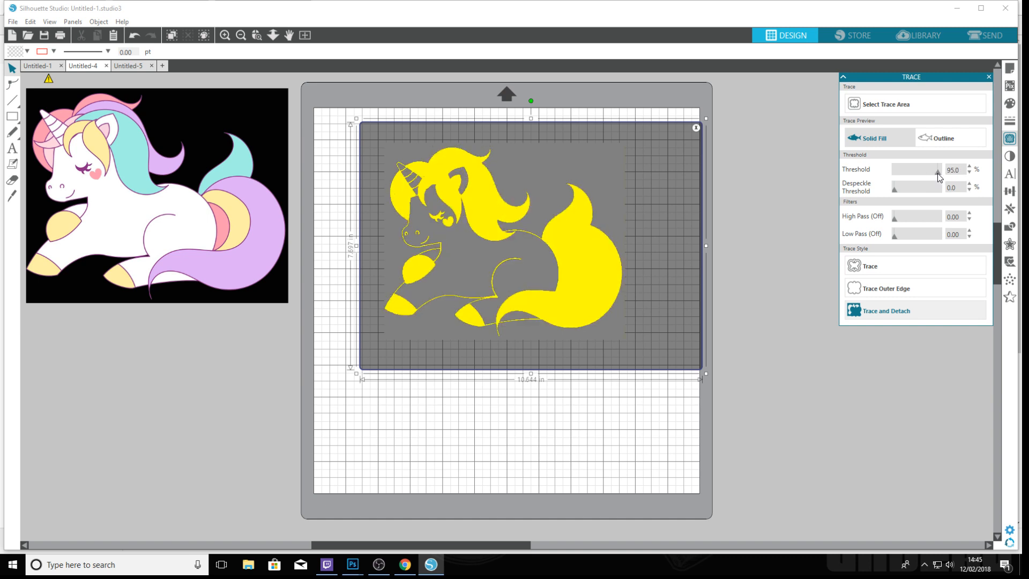
pyautogui.click(969, 172)
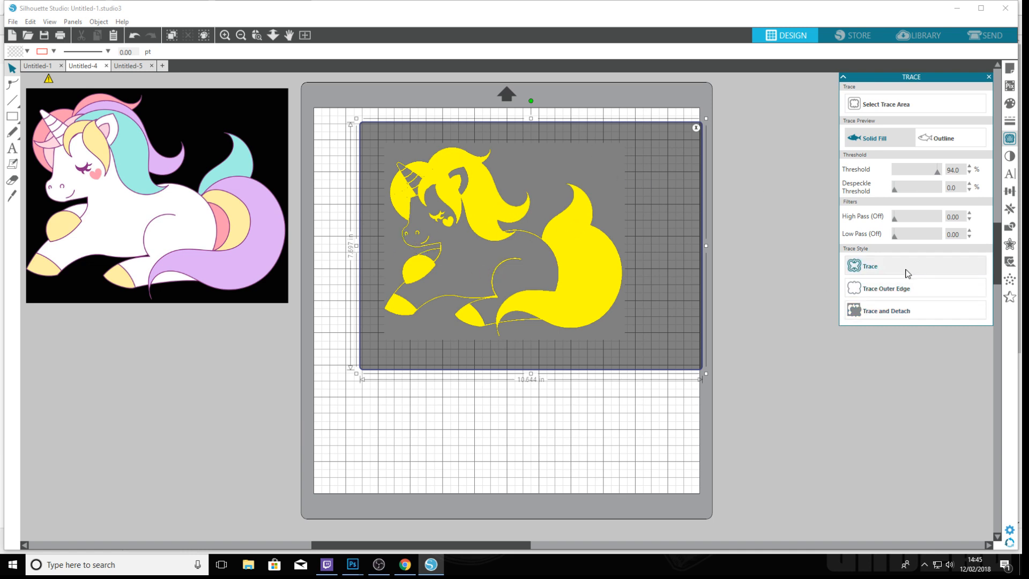
pyautogui.moveTo(887, 289)
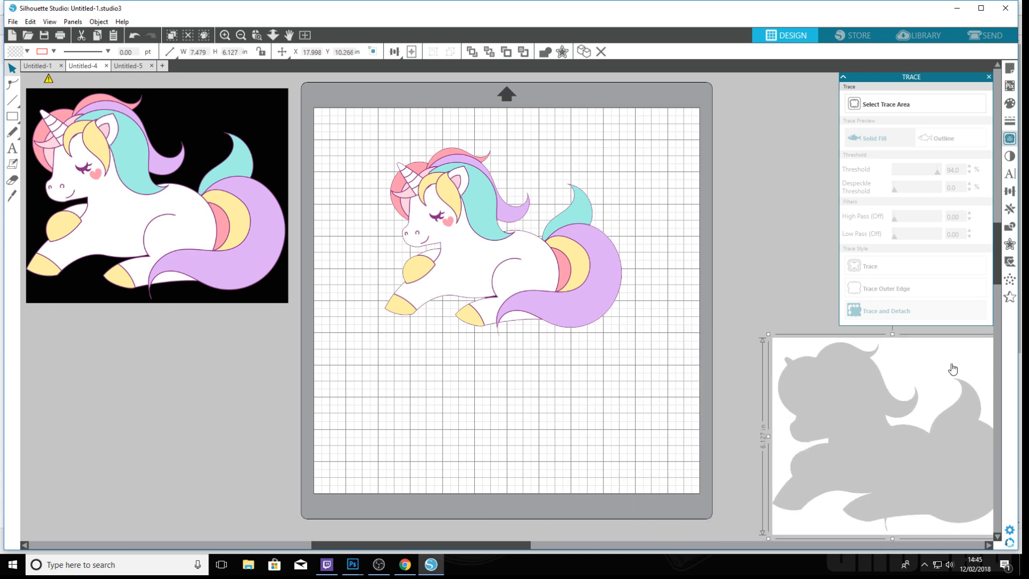
# - Trace and detach the black-background unicorn at 16% threshold, leaving only the unicorn on the mat
pyautogui.click(484, 257)
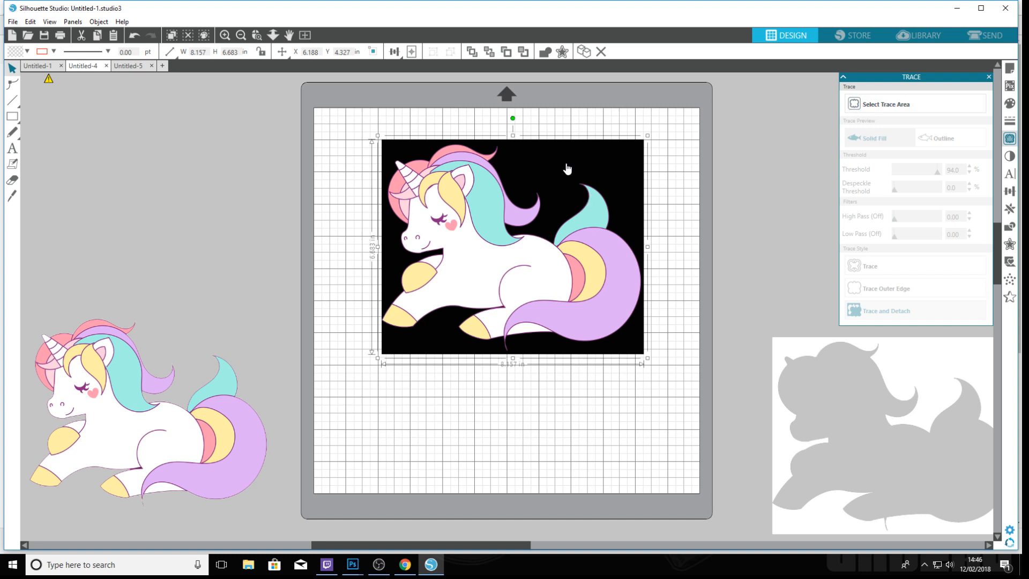
pyautogui.moveTo(571, 160)
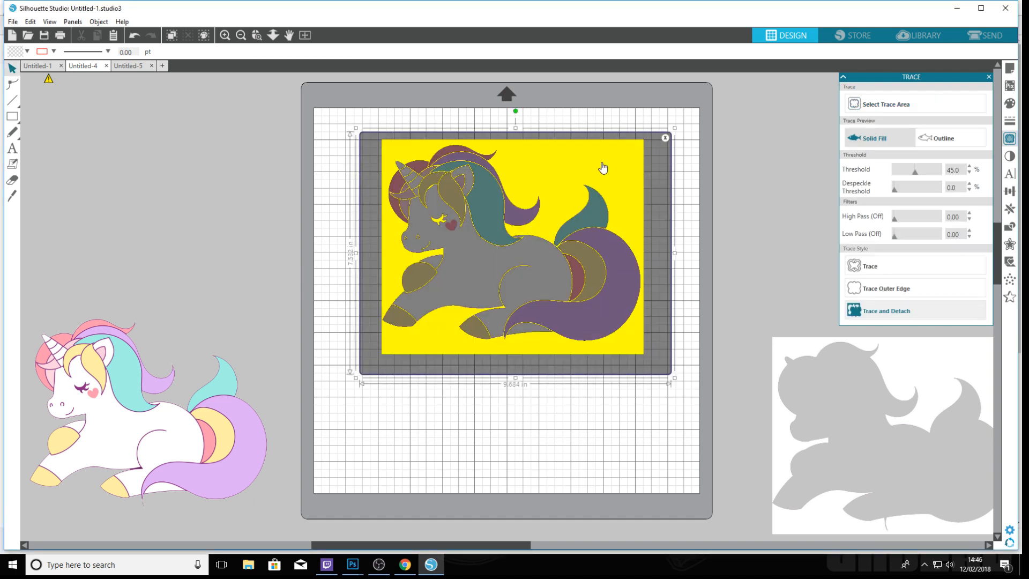
pyautogui.moveTo(519, 243)
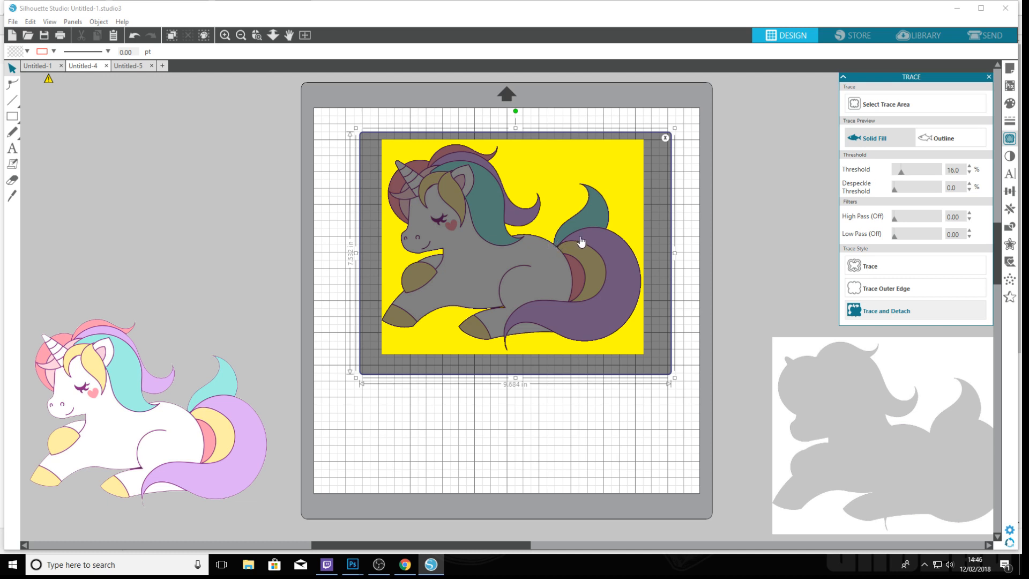
pyautogui.moveTo(489, 311)
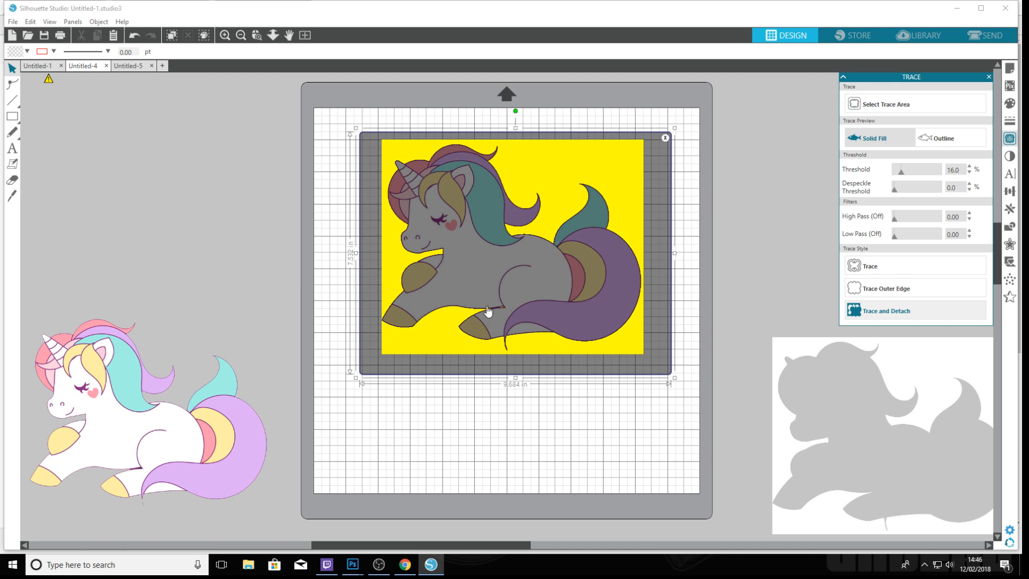
pyautogui.moveTo(452, 146)
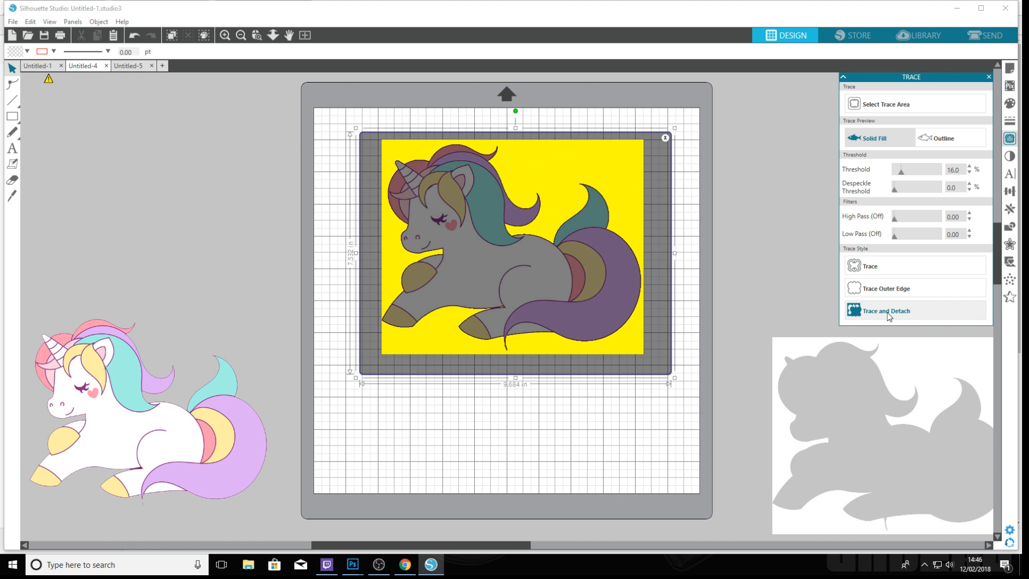
pyautogui.click(886, 311)
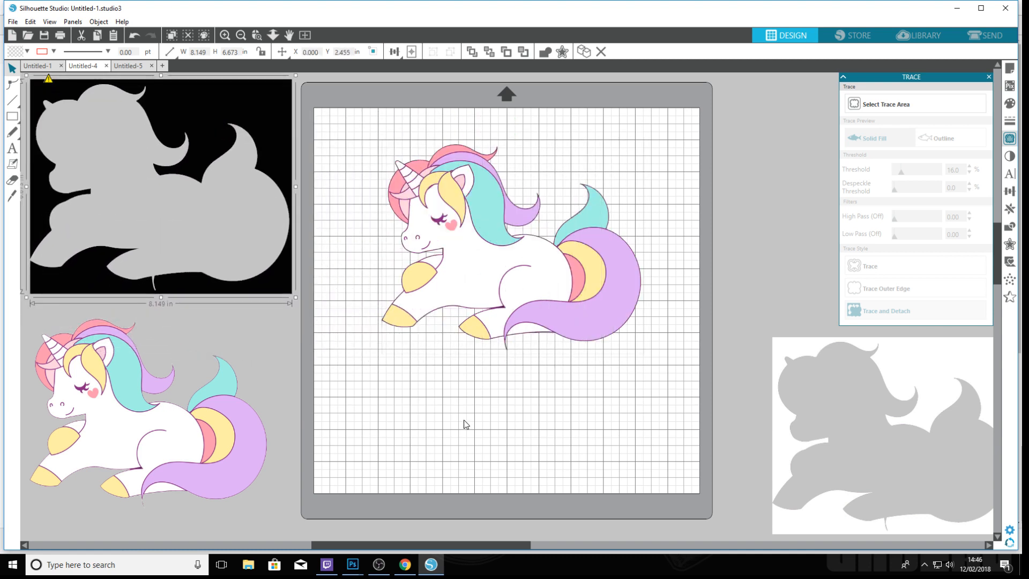
pyautogui.moveTo(494, 265)
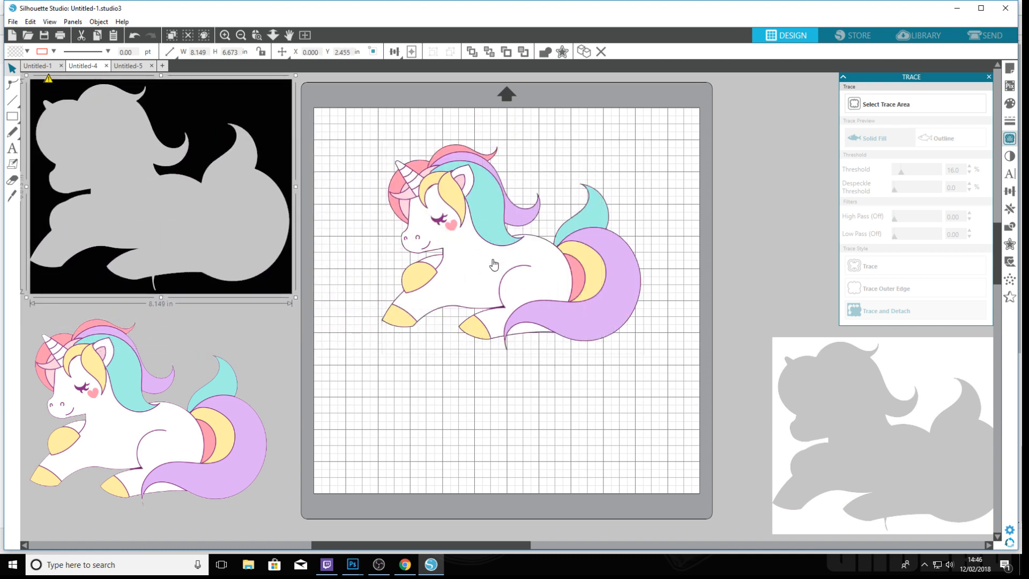
# - Turn on Type 1 (CAMEO, Portrait, Curio) registration marks in Page Setup, then deselect the unicorn
pyautogui.click(493, 264)
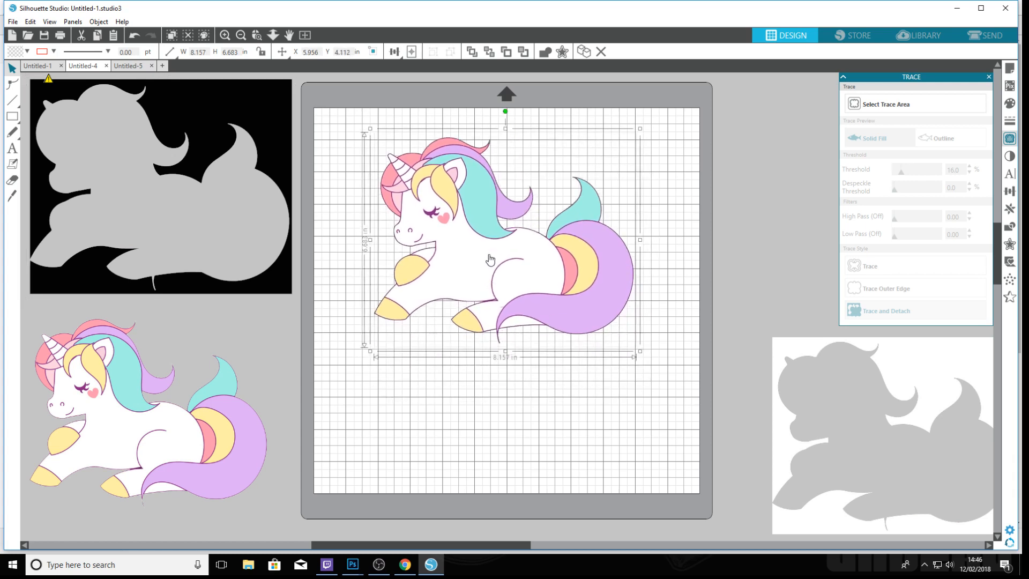
pyautogui.click(1010, 67)
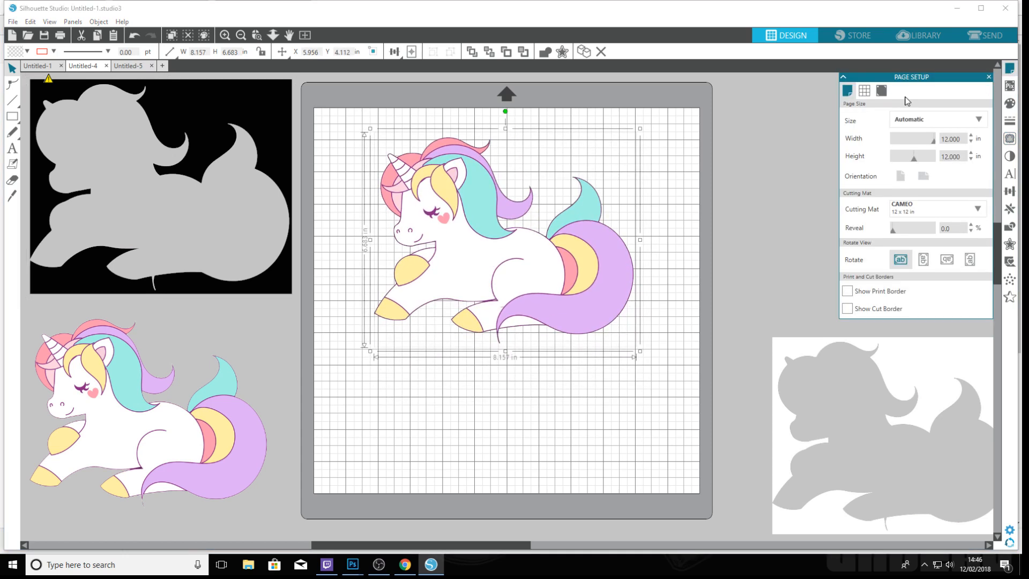
pyautogui.click(882, 90)
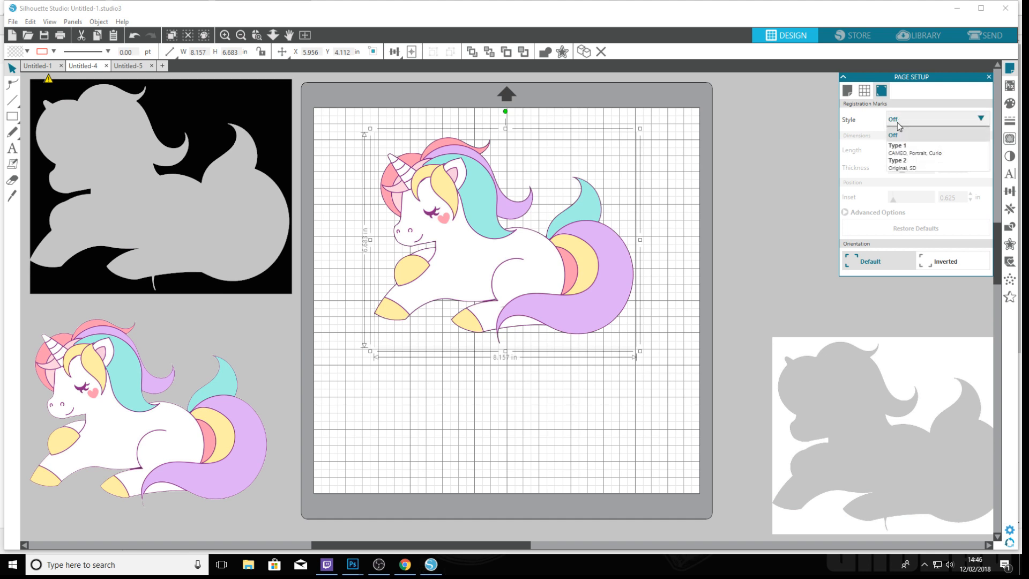
pyautogui.click(897, 145)
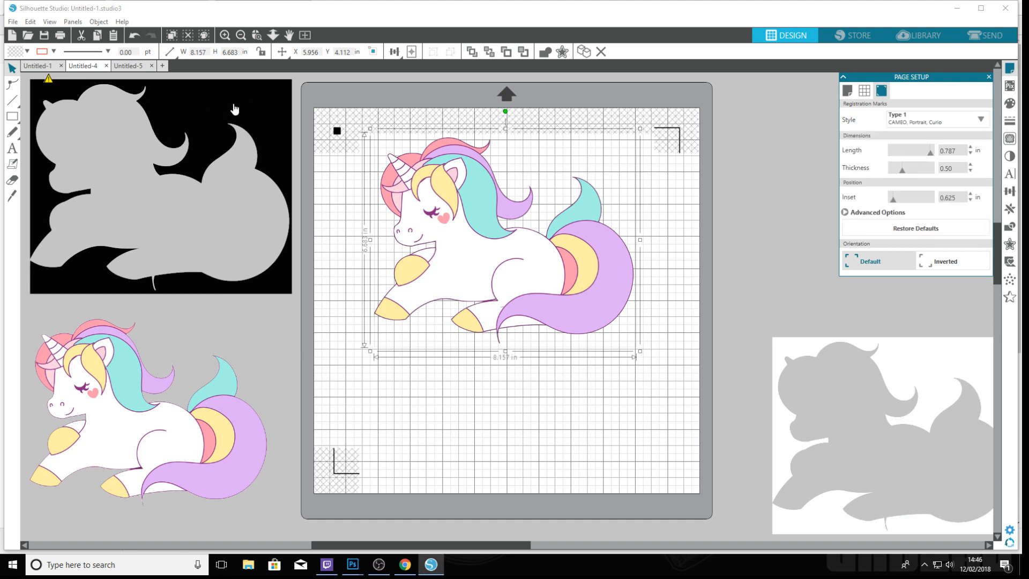
pyautogui.moveTo(231, 108)
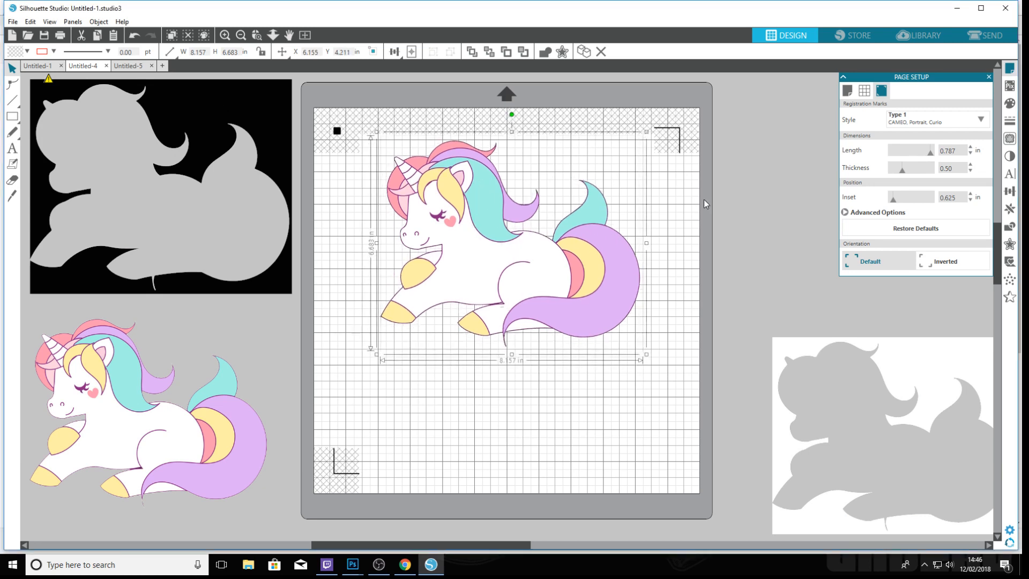
pyautogui.click(371, 160)
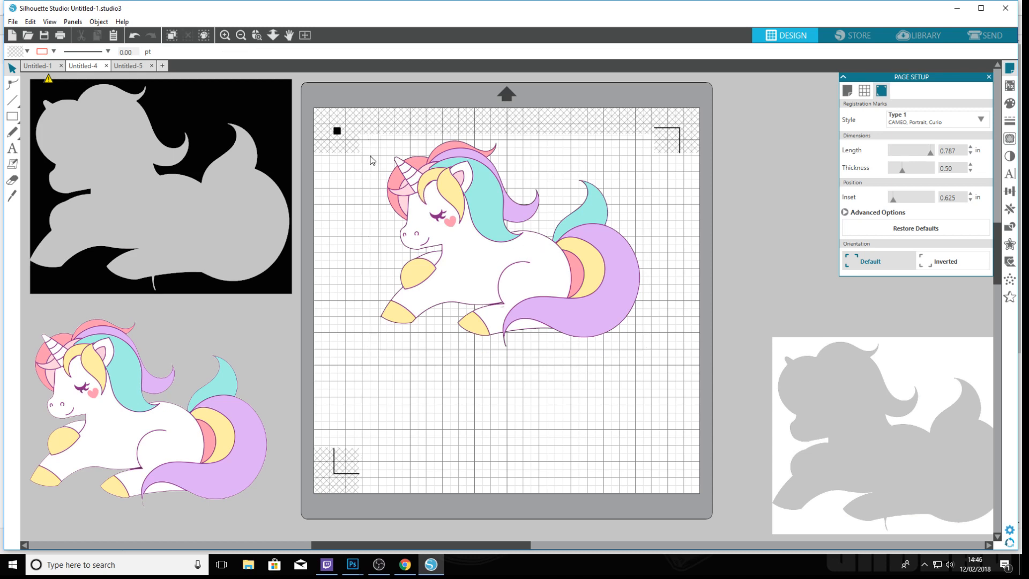
pyautogui.moveTo(12, 22)
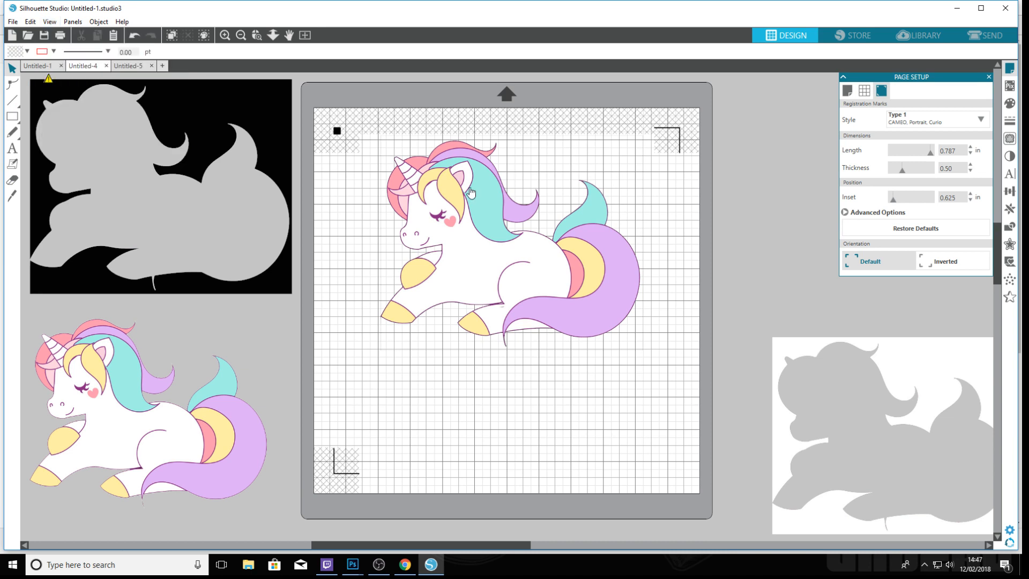
# - Trace a cut outline around the unicorn and preview the cut lines in the Send panel
pyautogui.click(1010, 139)
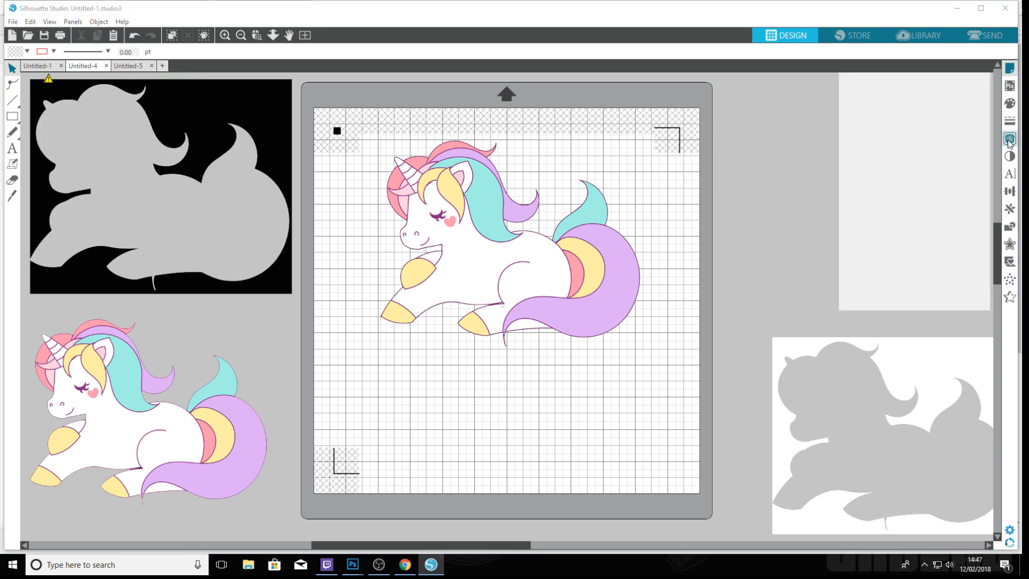
pyautogui.click(1010, 138)
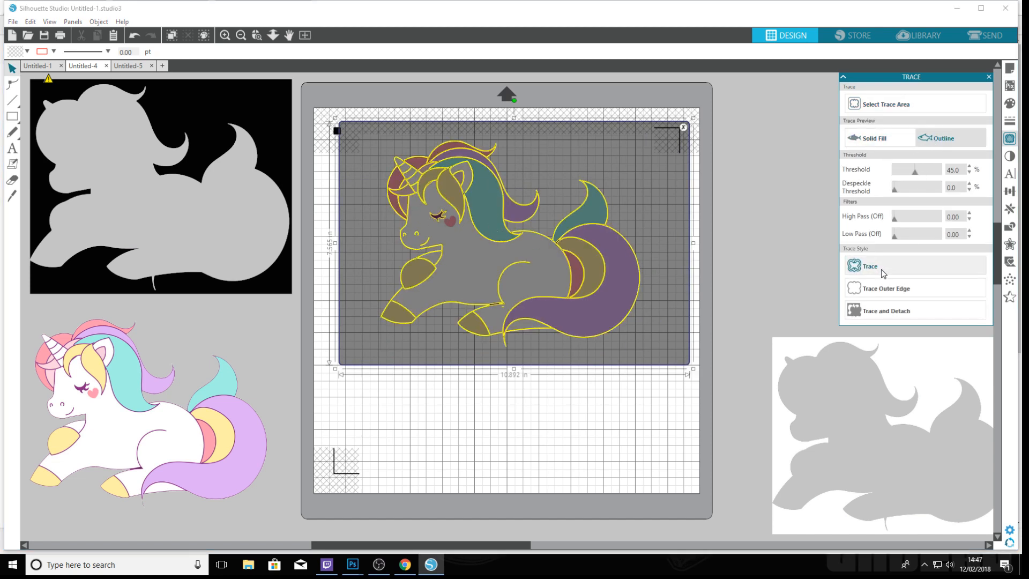
pyautogui.moveTo(403, 201)
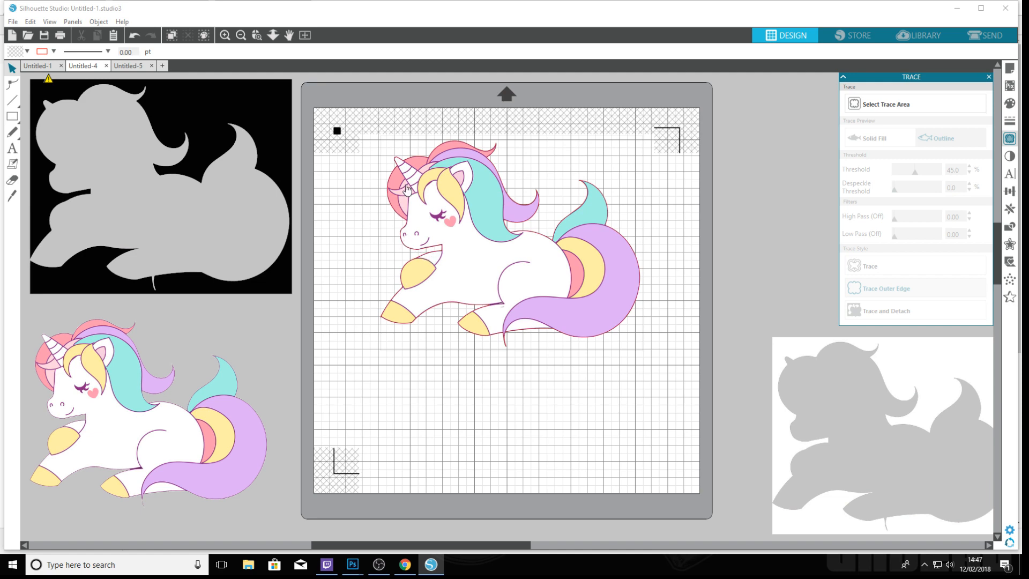
pyautogui.moveTo(463, 255)
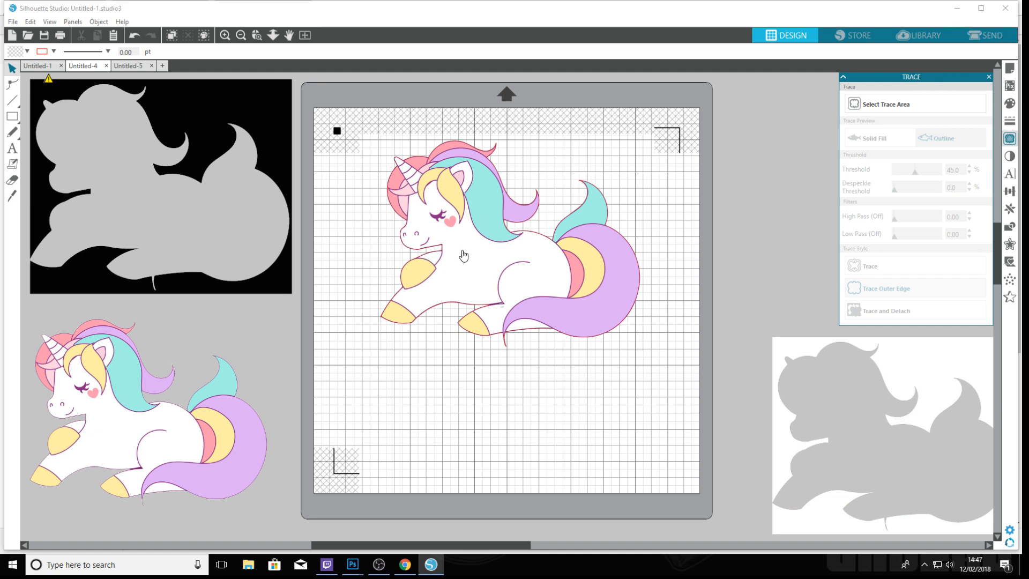
pyautogui.click(986, 35)
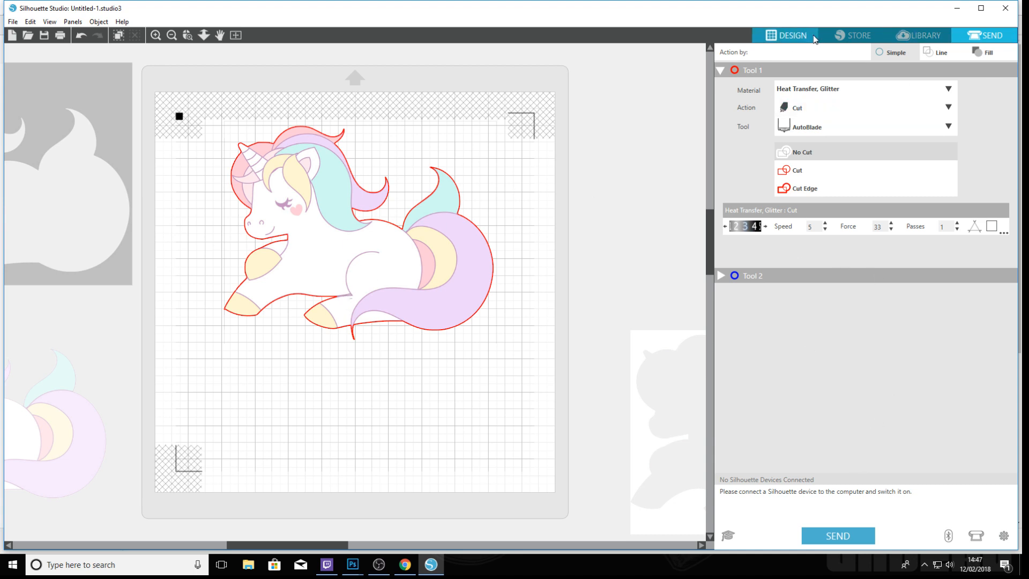
# - Return to the Design workspace and mark a small trace area over the unicorn's hip and tail
pyautogui.click(786, 35)
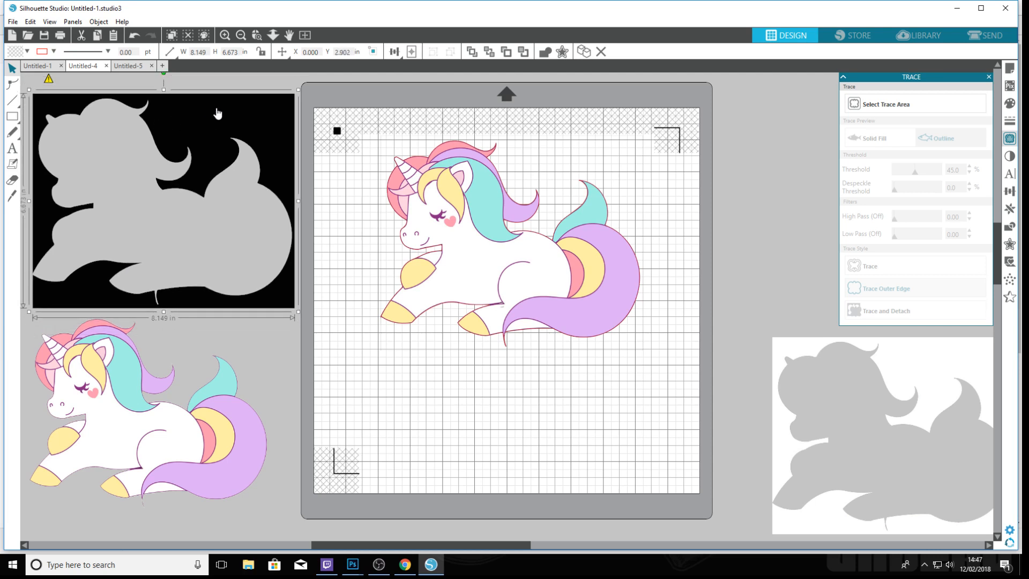
pyautogui.moveTo(917, 173)
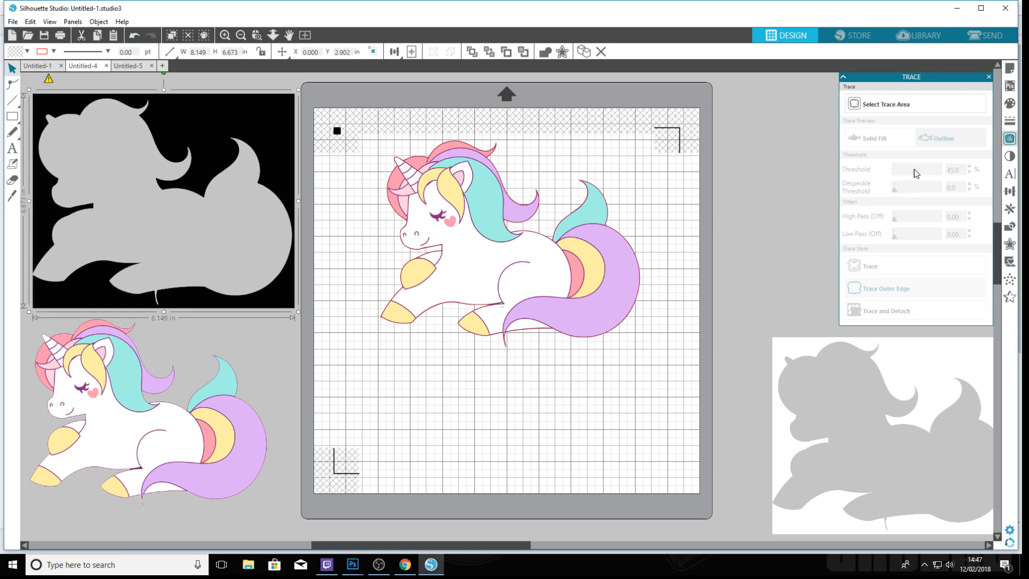
pyautogui.moveTo(211, 120)
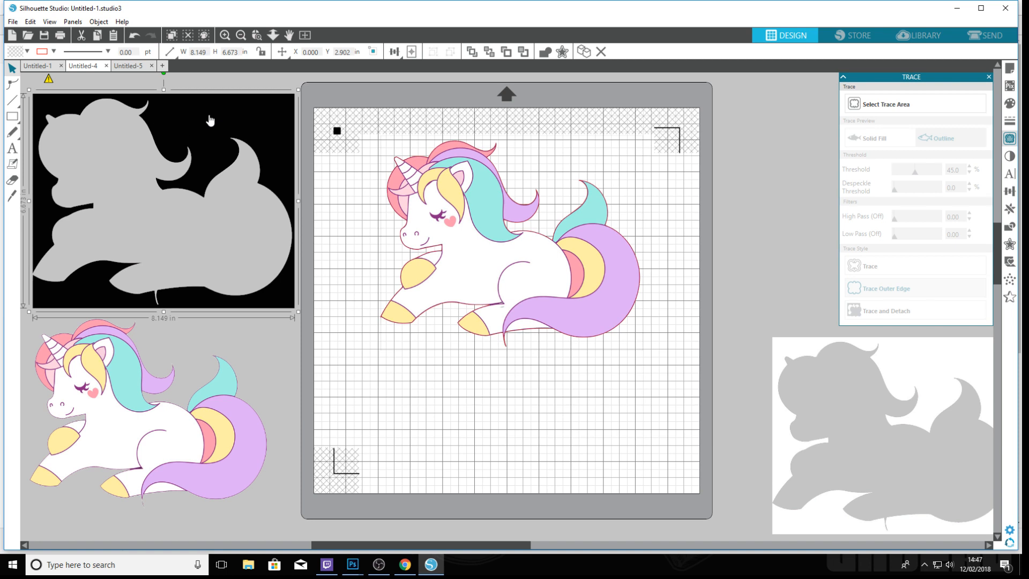
pyautogui.moveTo(212, 119)
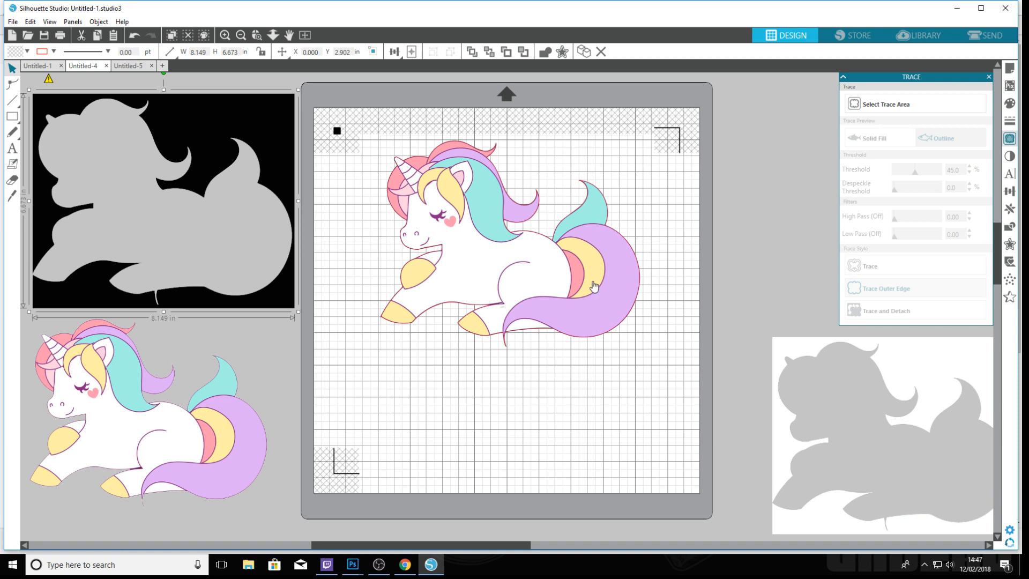
pyautogui.moveTo(315, 179)
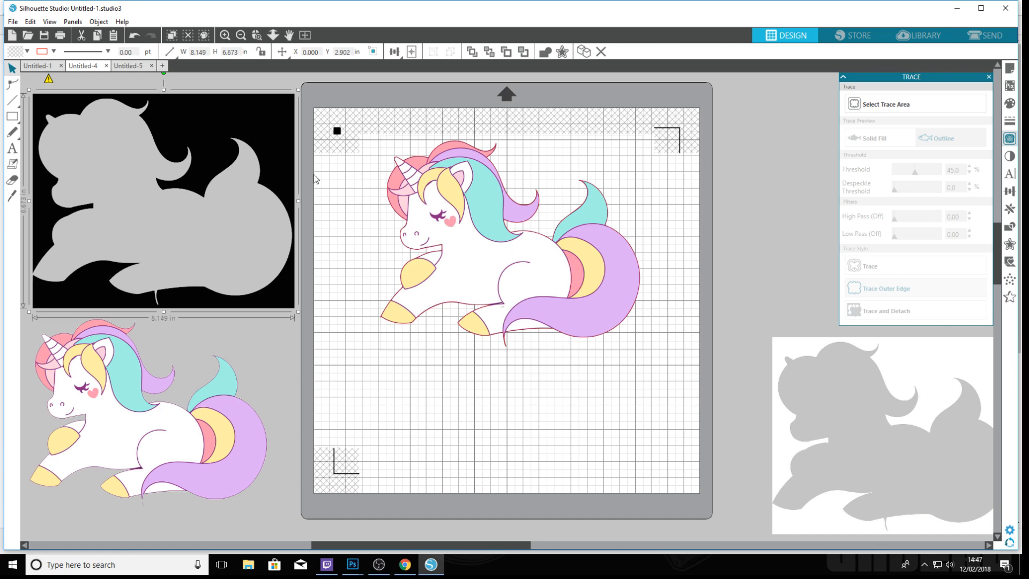
pyautogui.moveTo(583, 277)
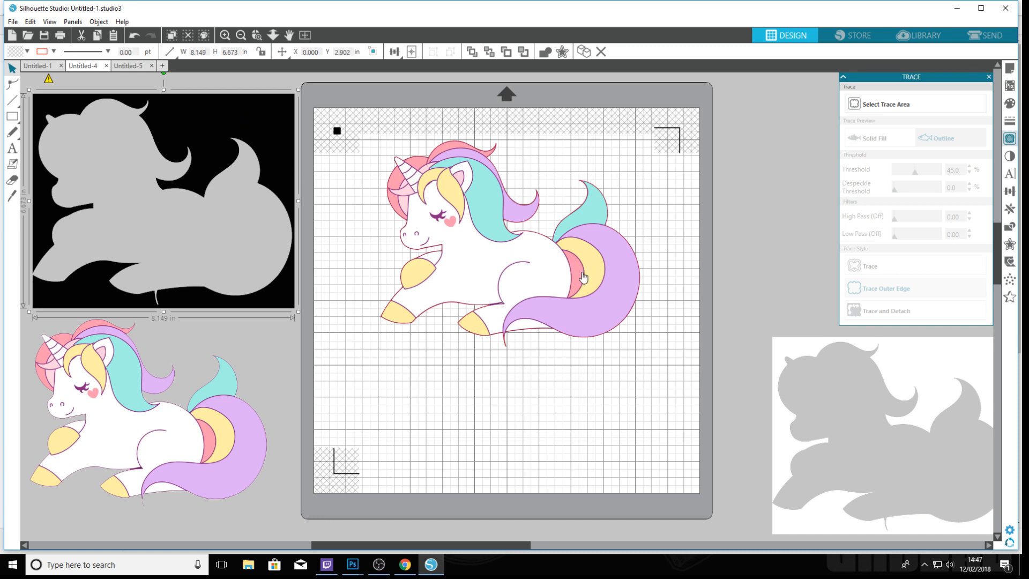
pyautogui.moveTo(248, 245)
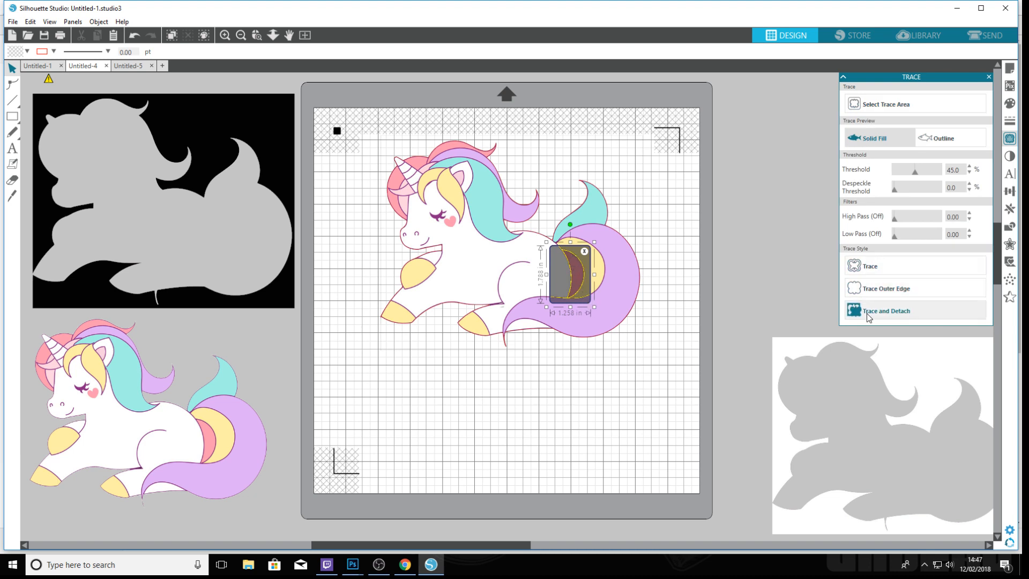
pyautogui.moveTo(280, 248)
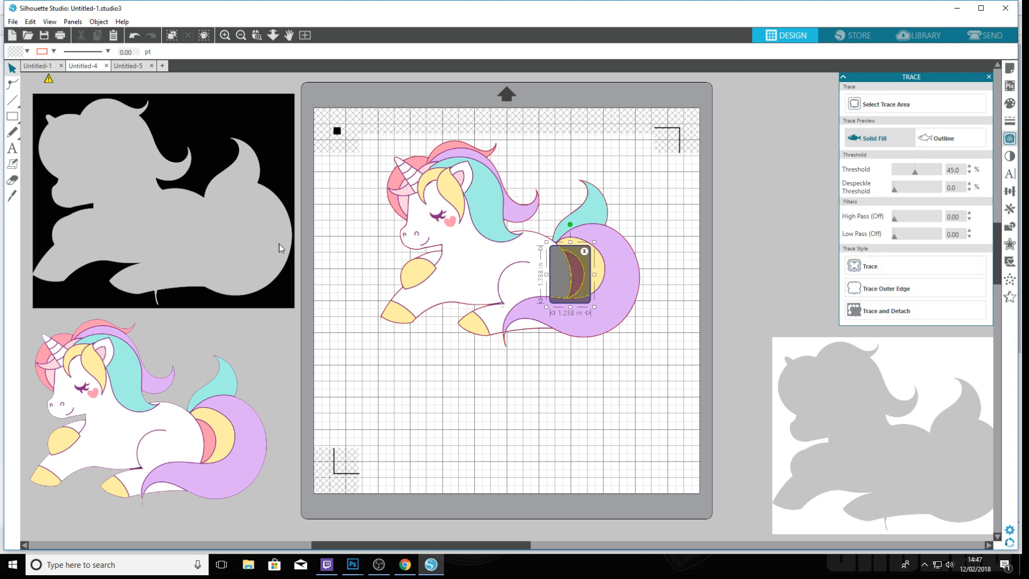
pyautogui.click(677, 239)
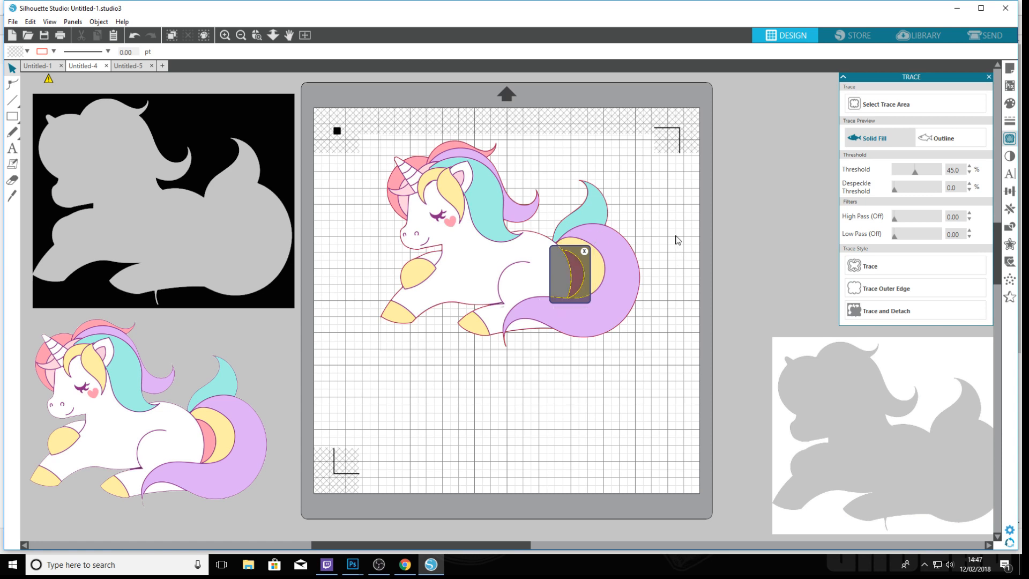
# - Mark a larger trace area over the unicorn, then cancel it without tracing
pyautogui.click(583, 251)
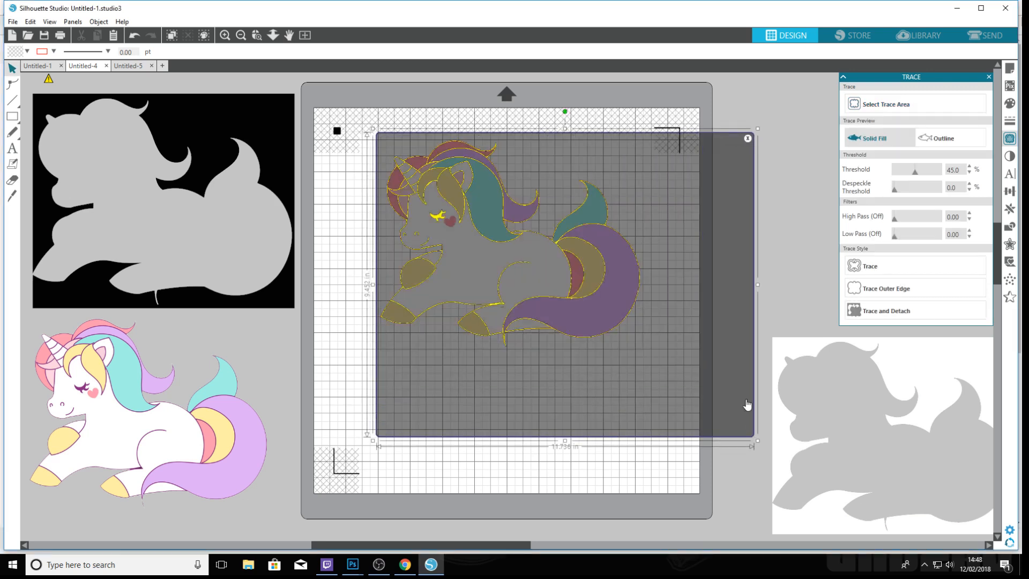
pyautogui.moveTo(903, 314)
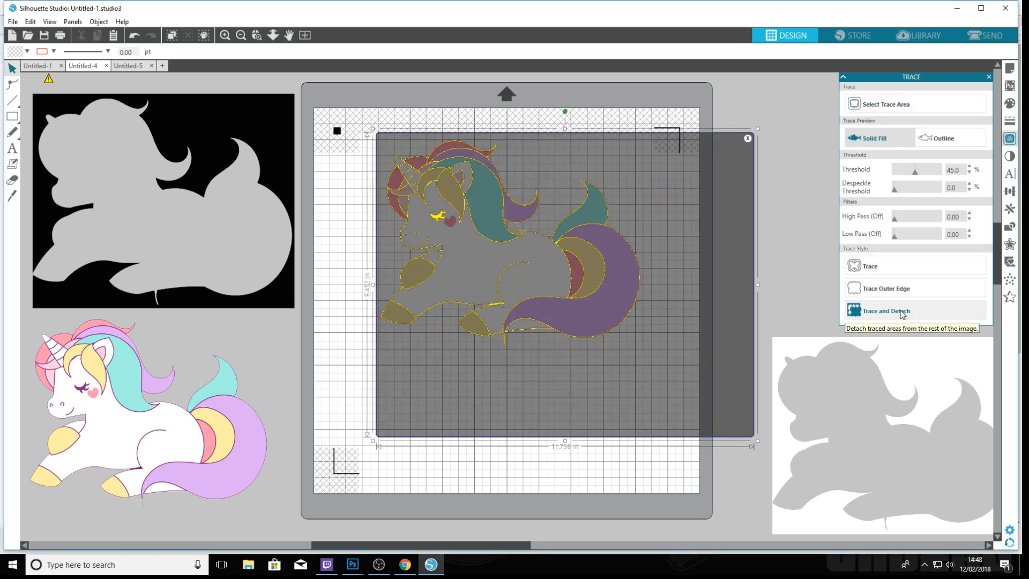
pyautogui.moveTo(747, 138)
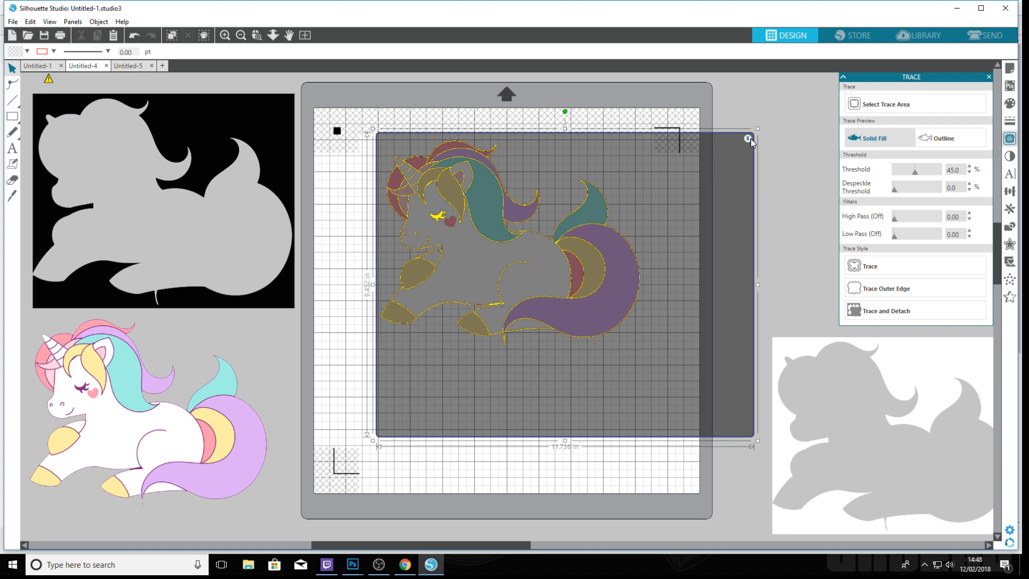
pyautogui.click(747, 139)
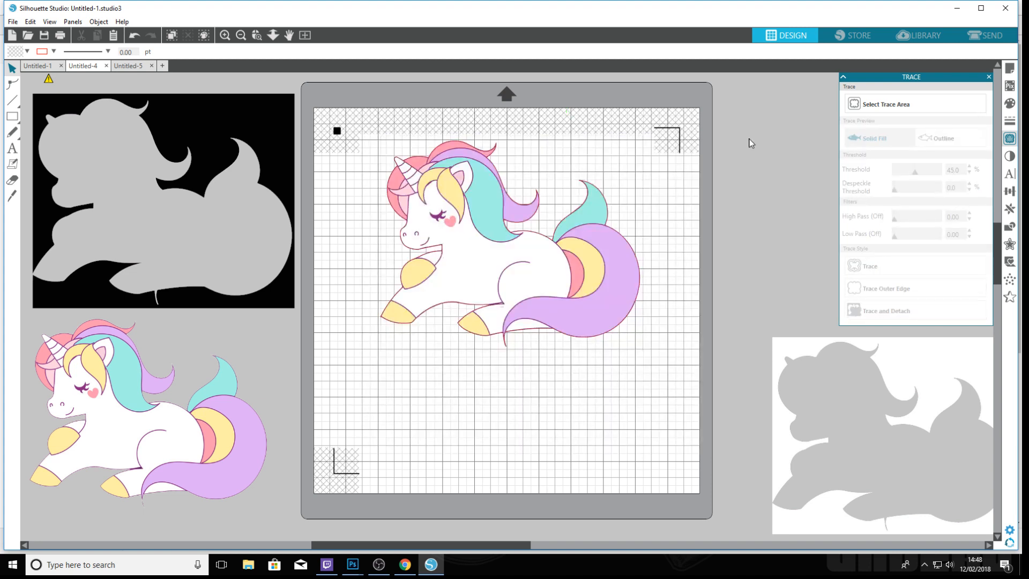